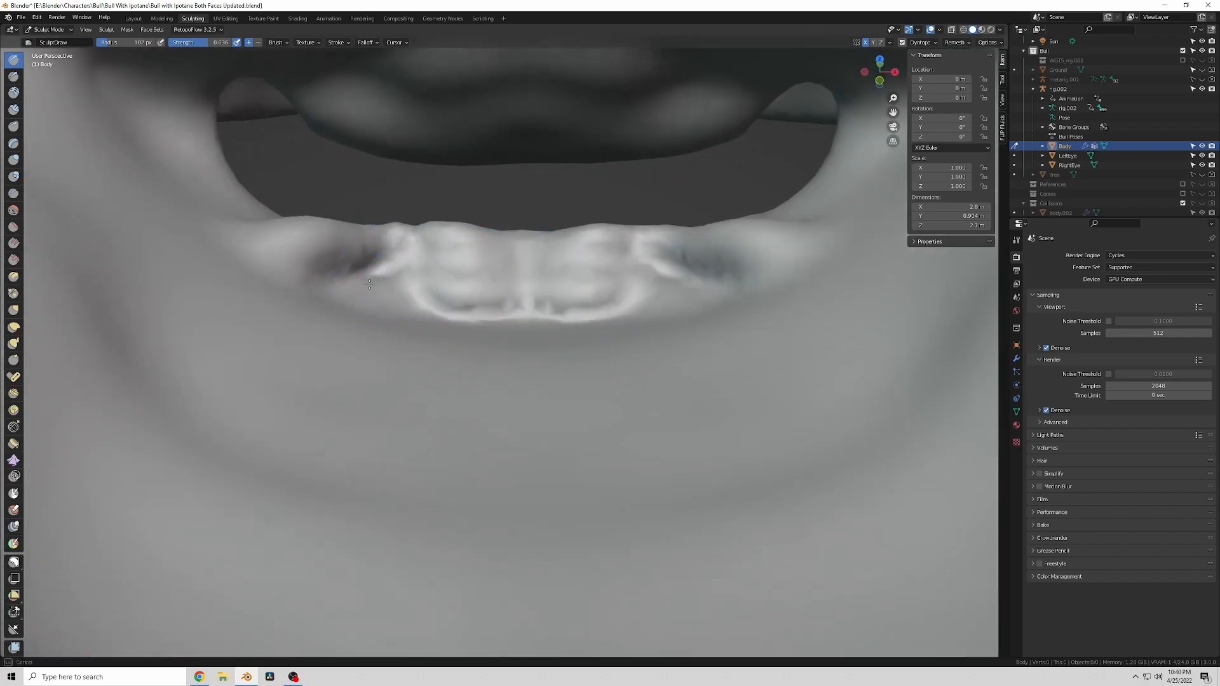
Sculpt along the lower jaw with the Draw brush to build up the gums
left_click(14, 210)
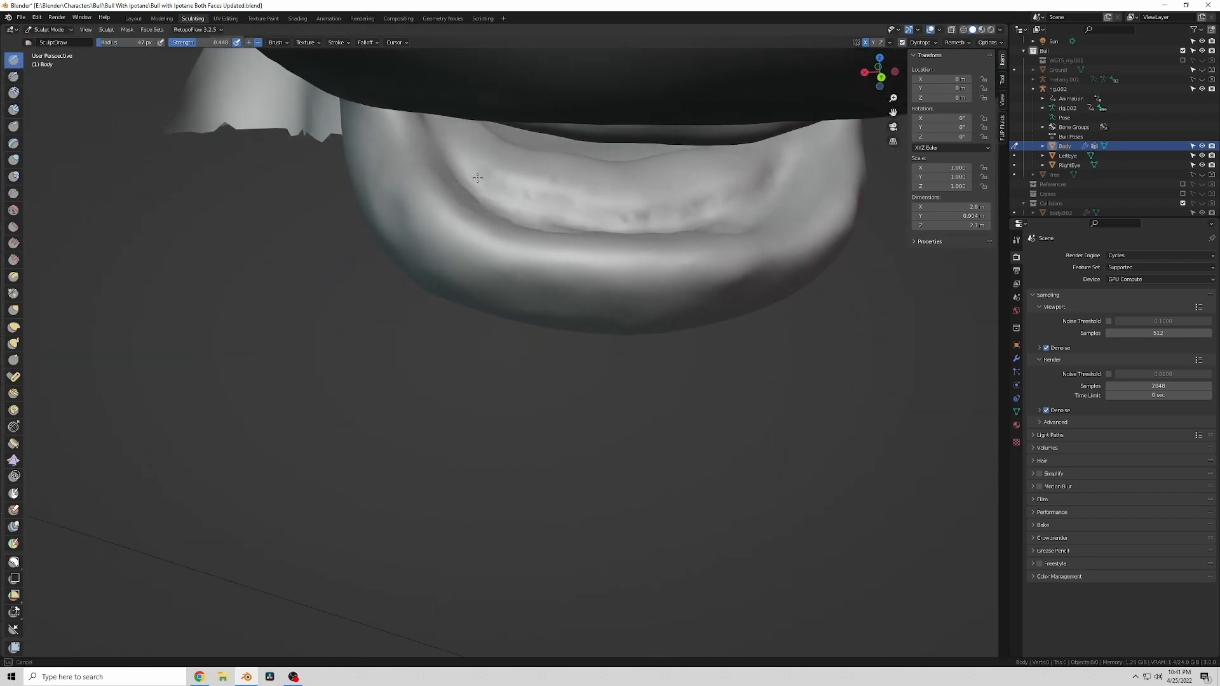
left_click_drag(477, 177, 153, 273)
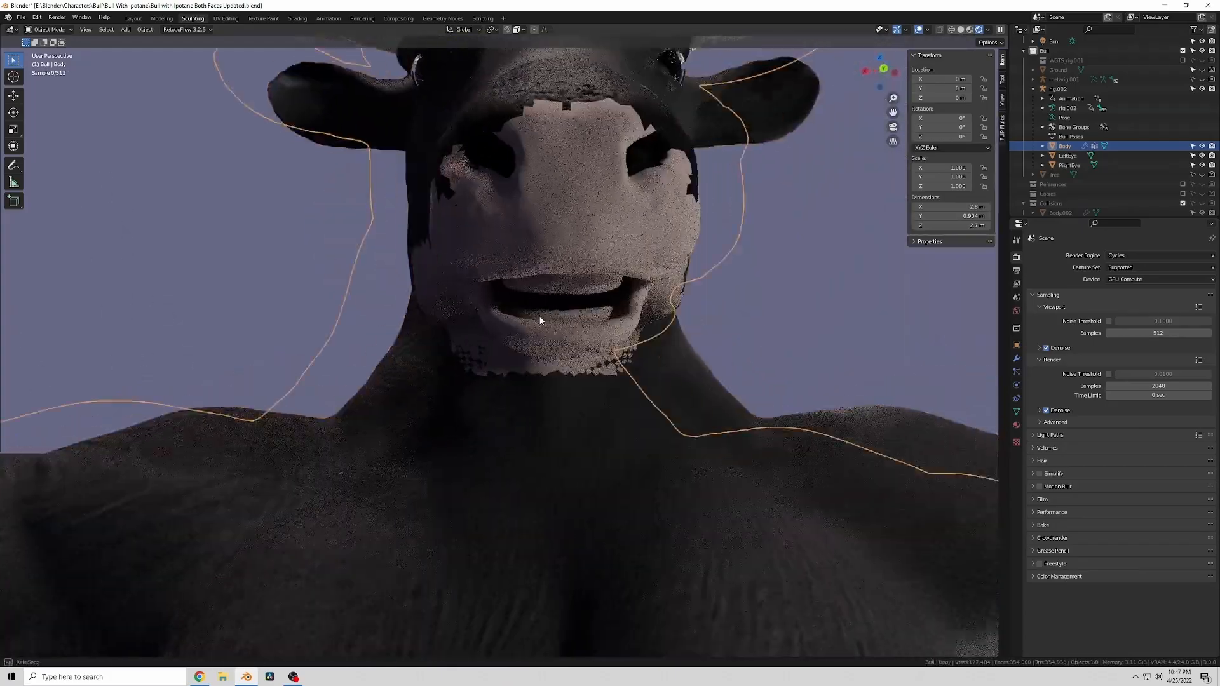
Switch the body's interaction mode to prepare for adding the tooth cube
left_click(49, 28)
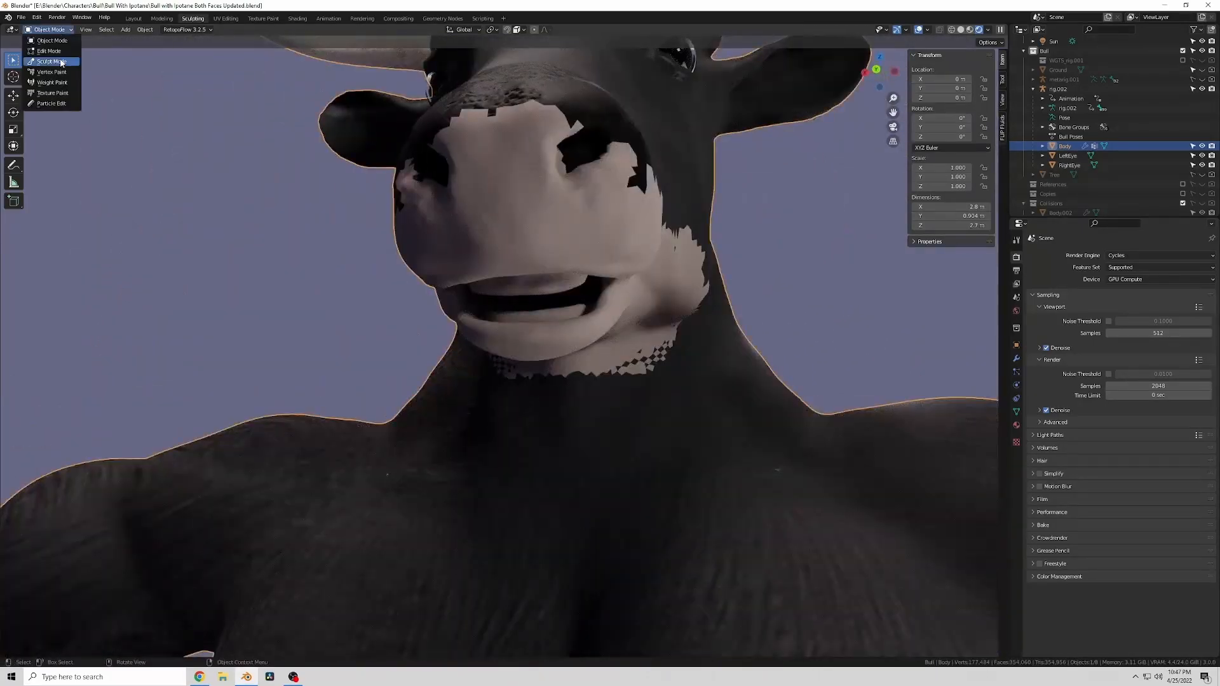
left_click(51, 61)
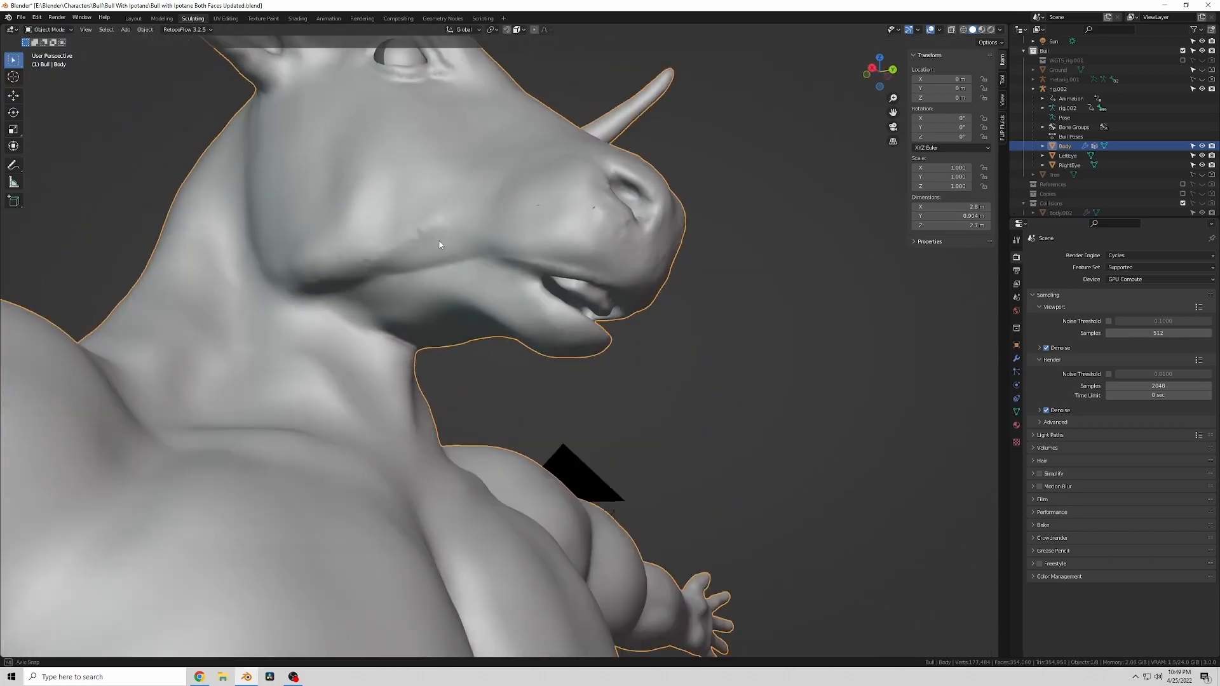
left_click(48, 30)
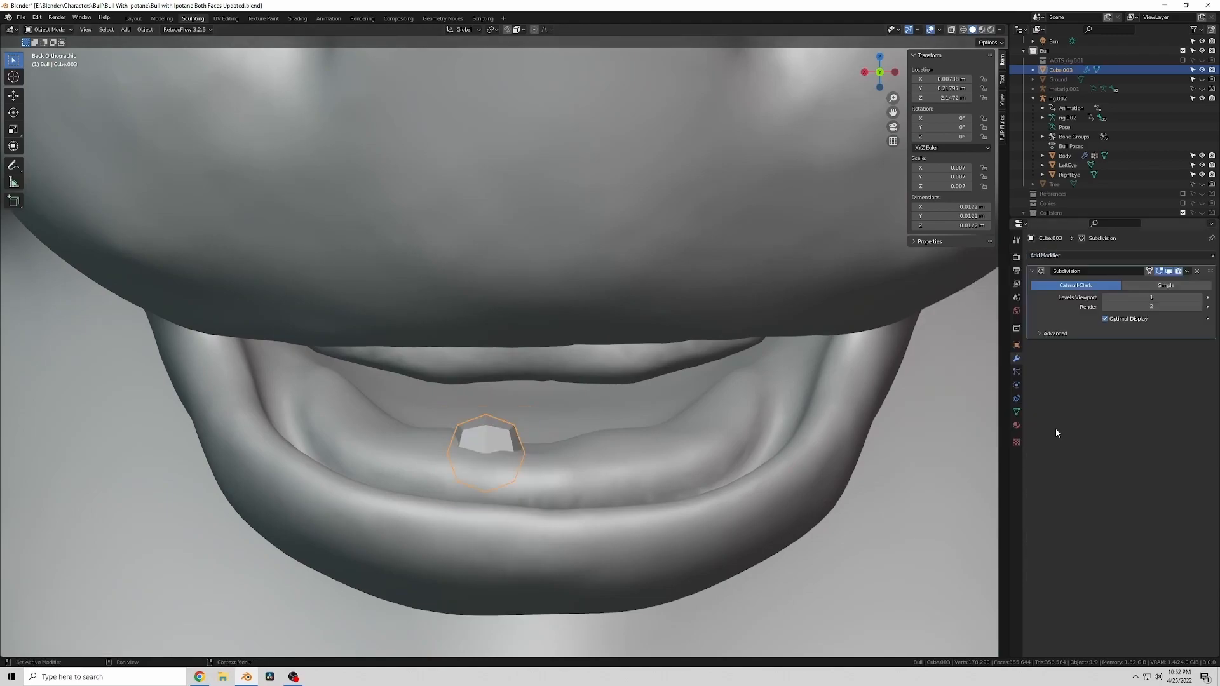
Remove the cube's Subdivision modifier and return the tooth to Object Mode
left_click(1196, 270)
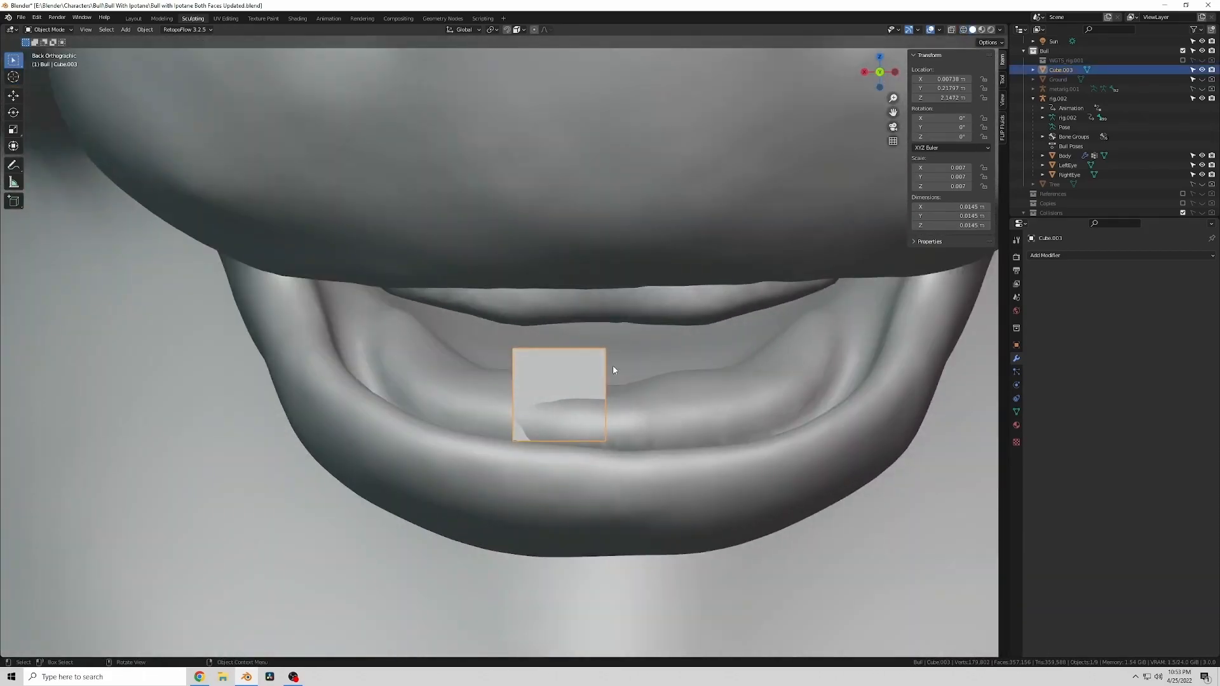
left_click(48, 30)
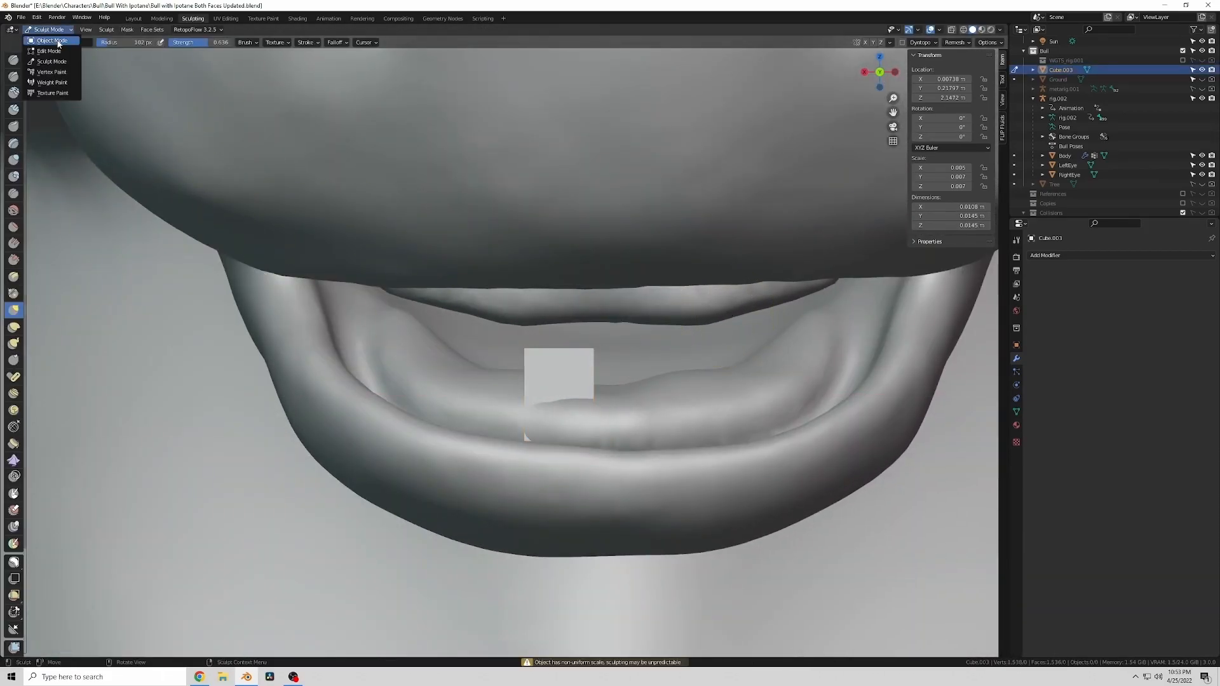
left_click(51, 61)
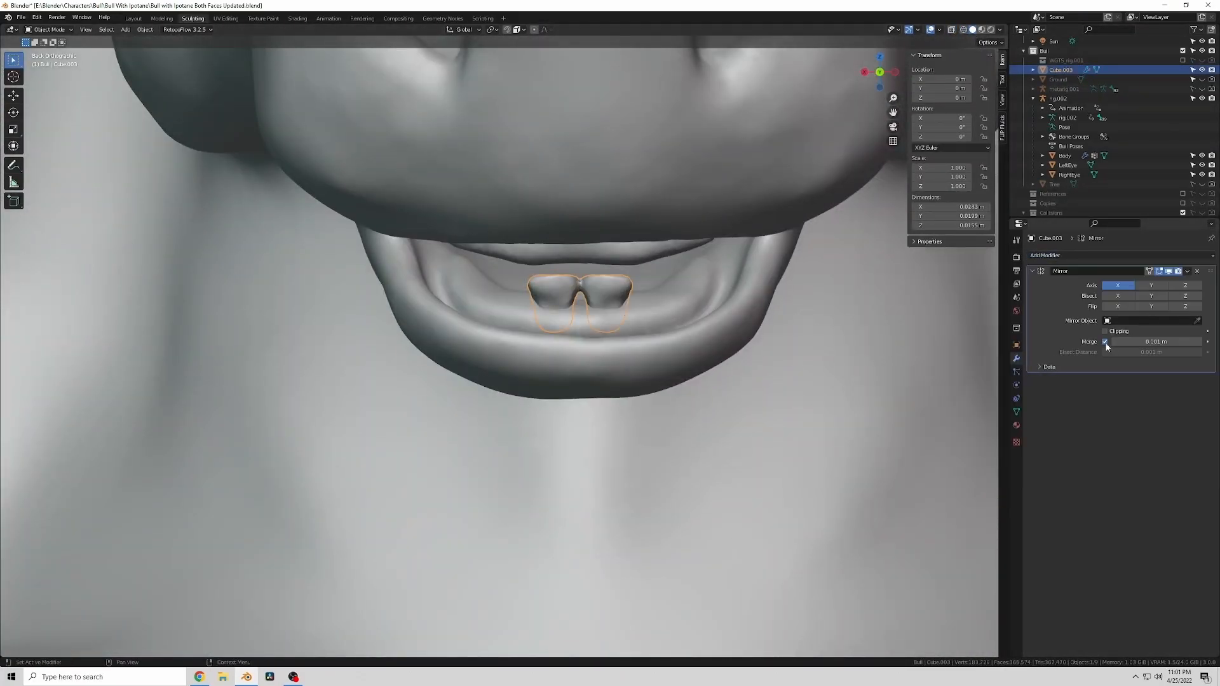
Move the tooth along X and adjust its Mirror modifier settings
key("g")
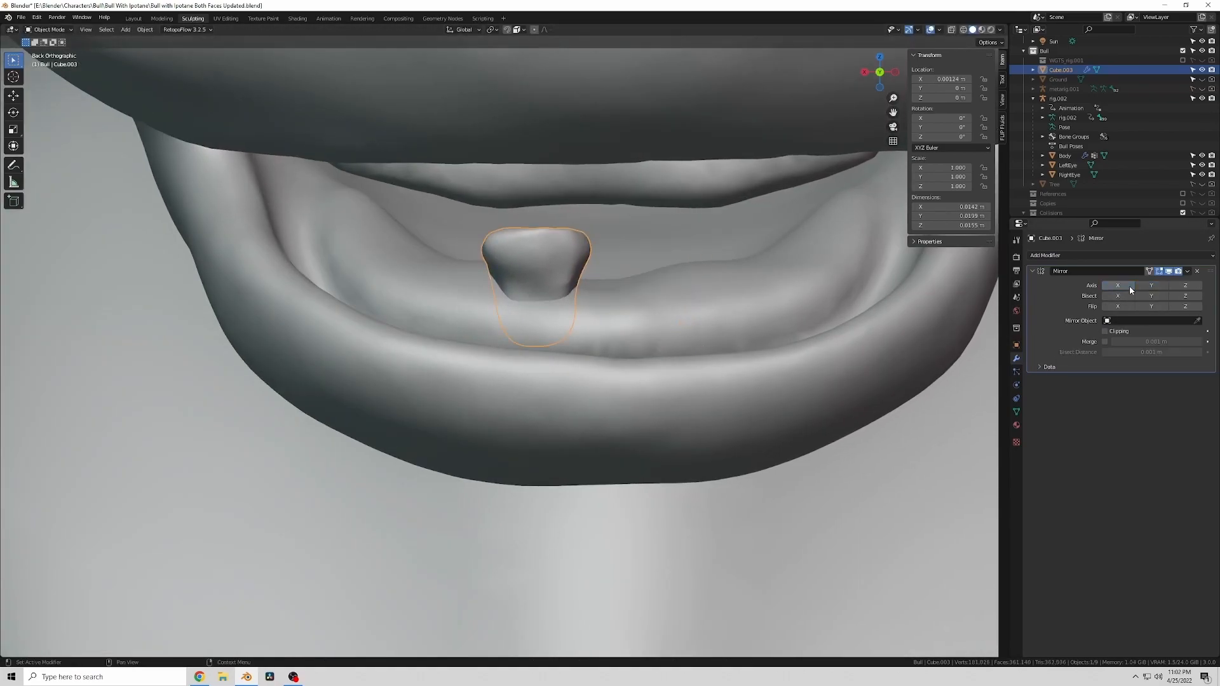
left_click(1116, 284)
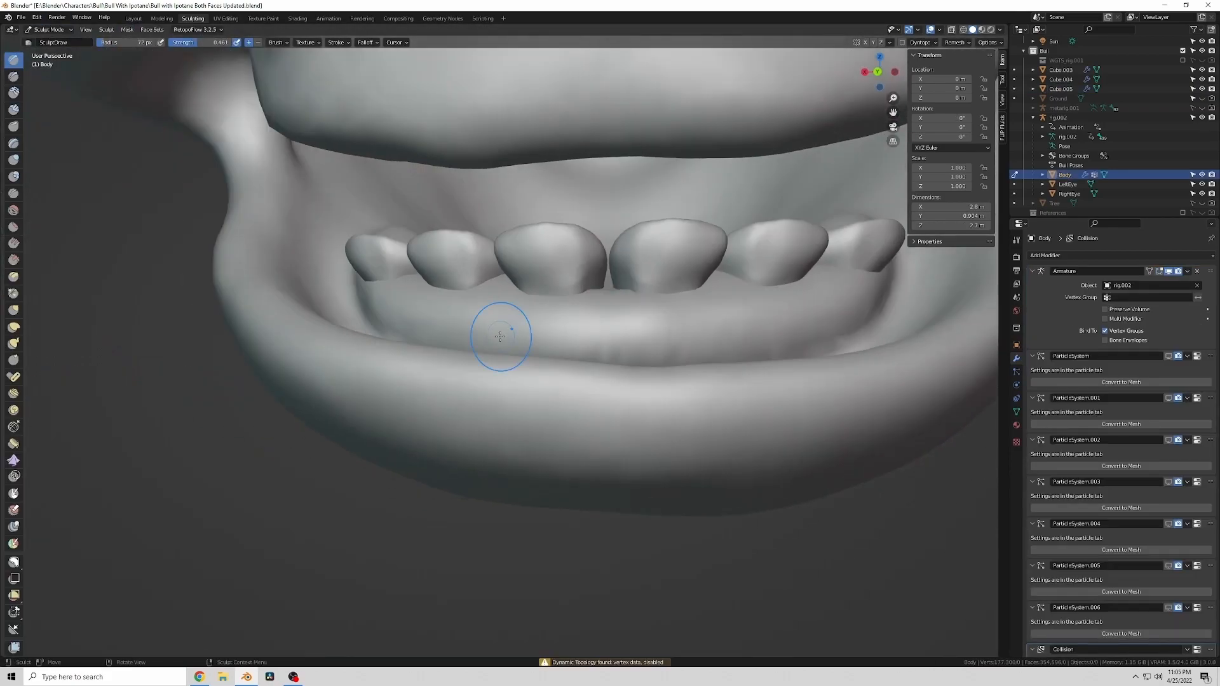
mouse_move(544, 288)
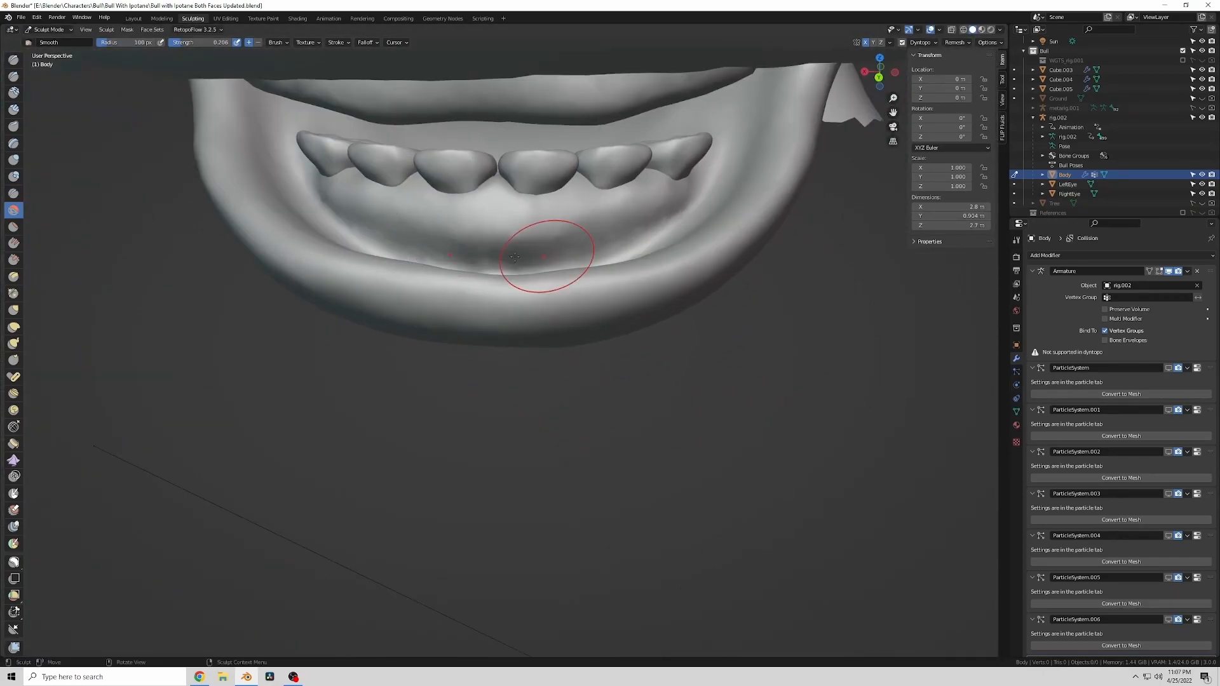
Smooth the lower gum beneath the teeth with the Smooth brush
left_click_drag(513, 256, 413, 249)
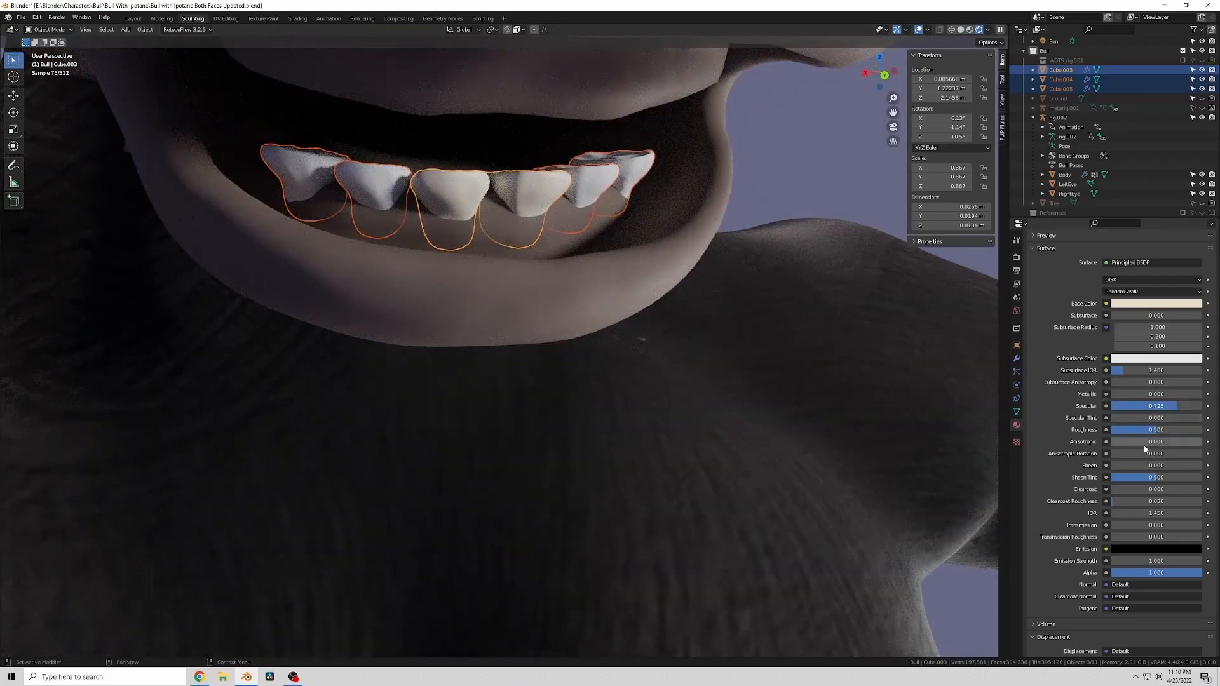
Assign the Teeth for Bull material to the other tooth pieces, then reselect the body
left_click(1155, 429)
type("Tooth")
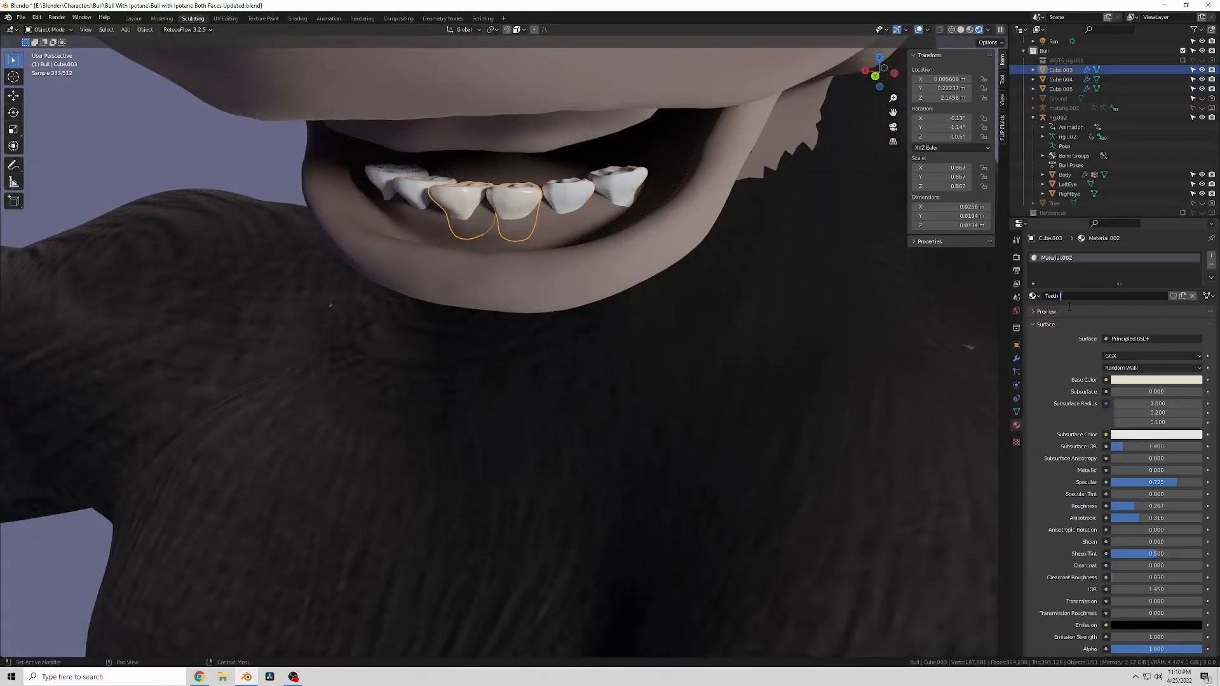
left_click(1033, 295)
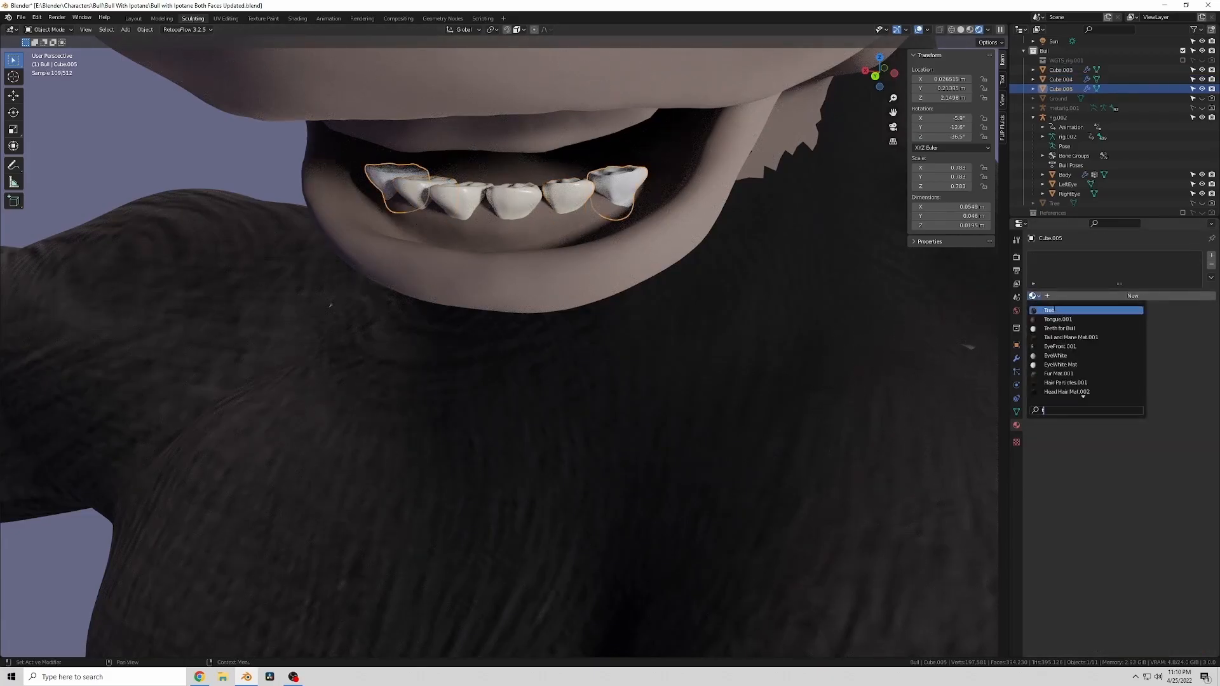
left_click(1060, 328)
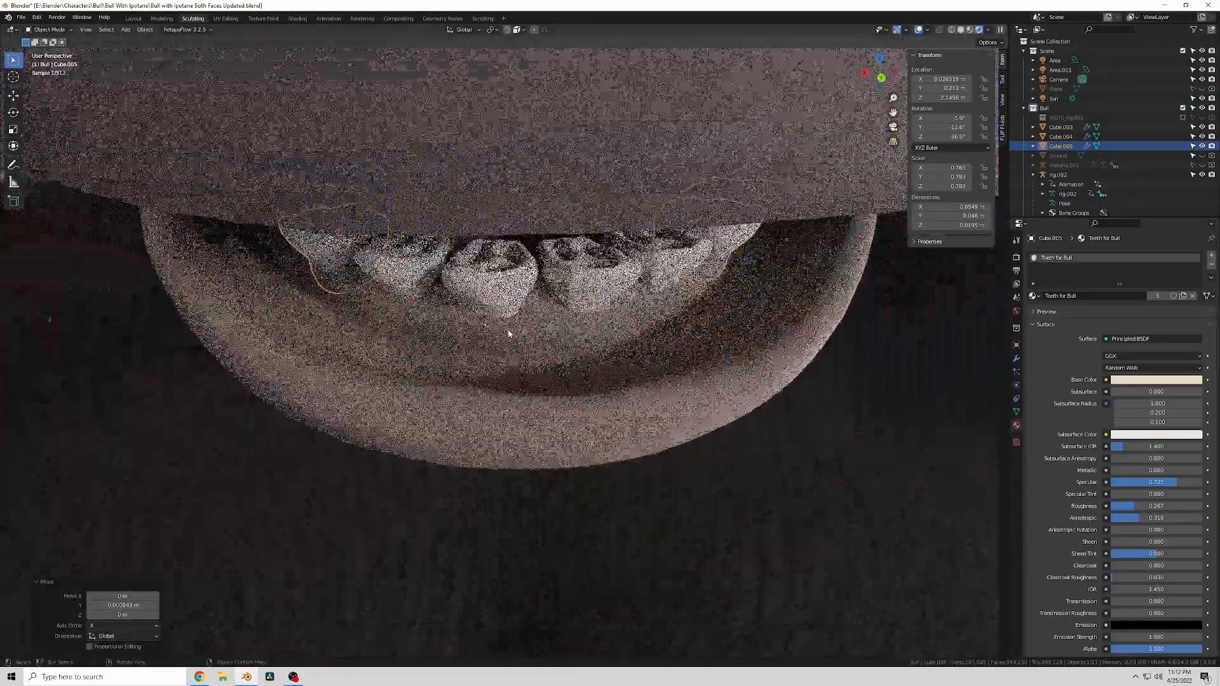
left_click(49, 28)
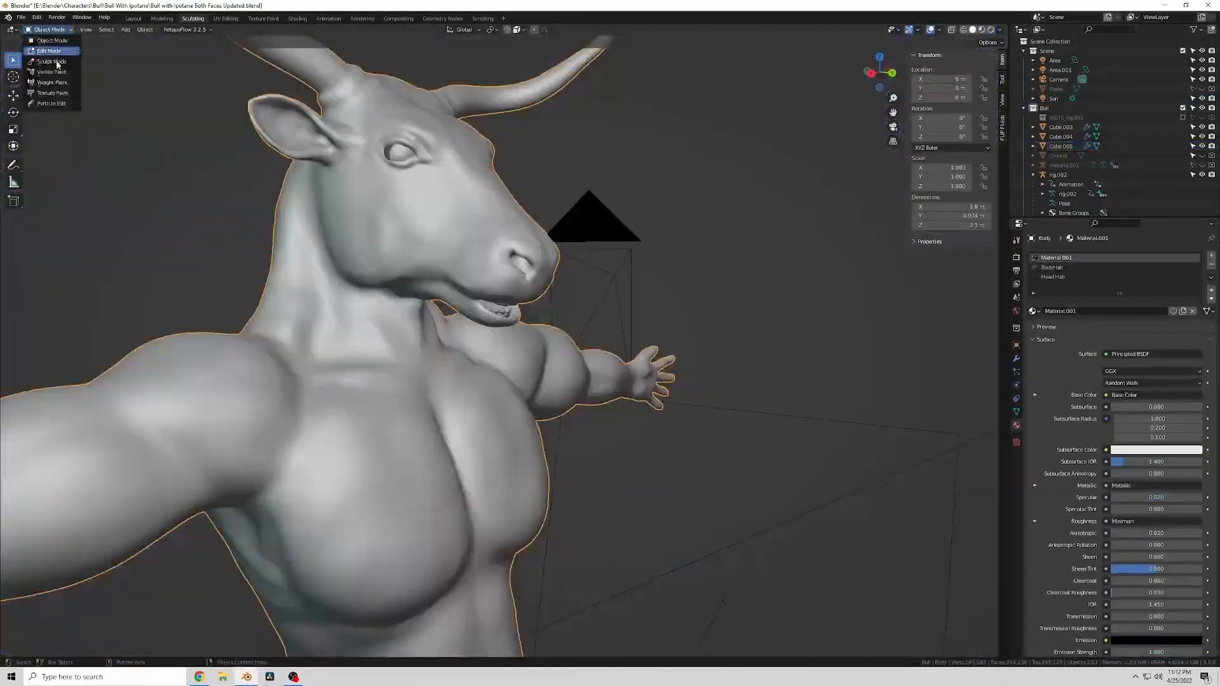
Change the working mode and open the Mirror modifier options to apply it
left_click(51, 62)
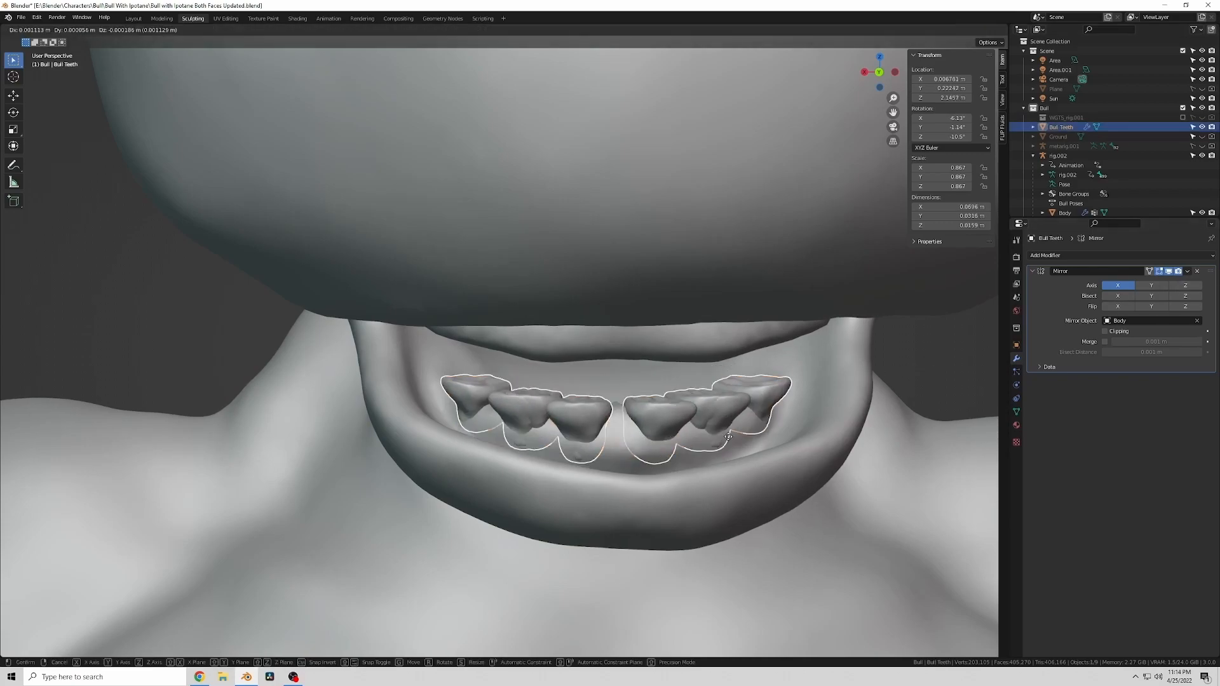
left_click(1188, 271)
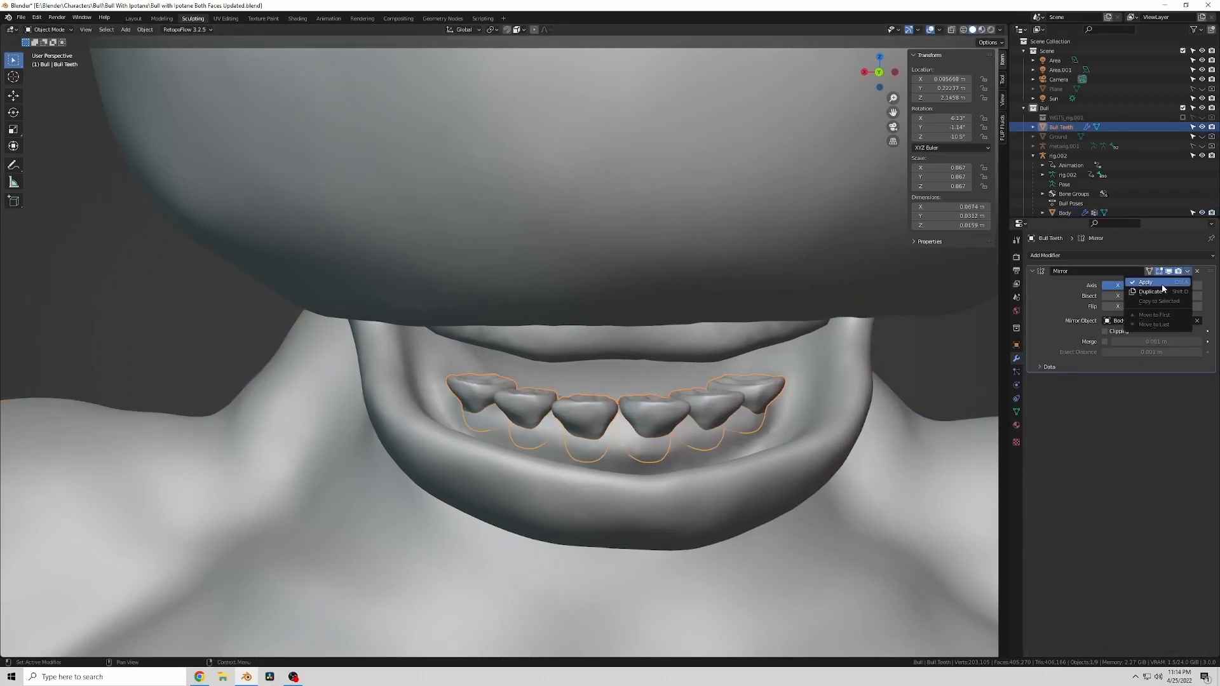